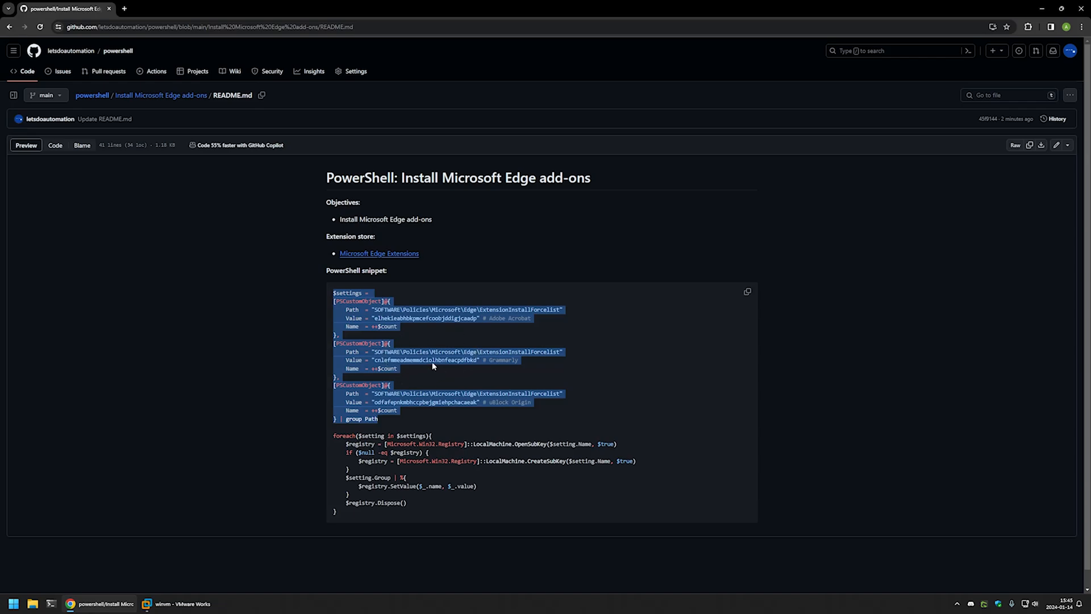
mouse_move(382, 424)
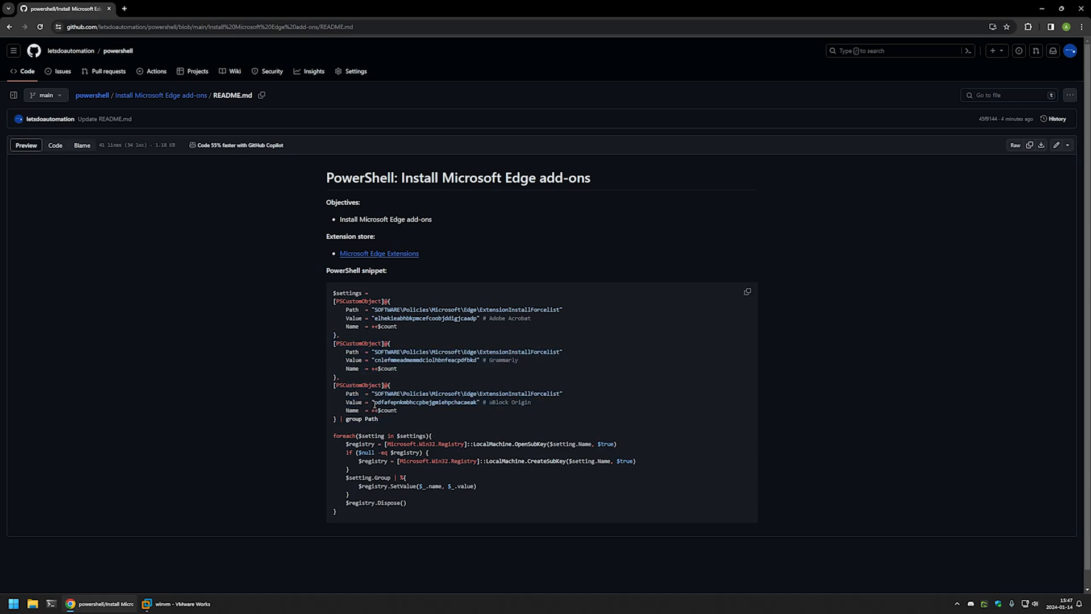
Select the uBlock Origin ID in the snippet, then open the Microsoft Edge Extensions store link.
double_click(422, 402)
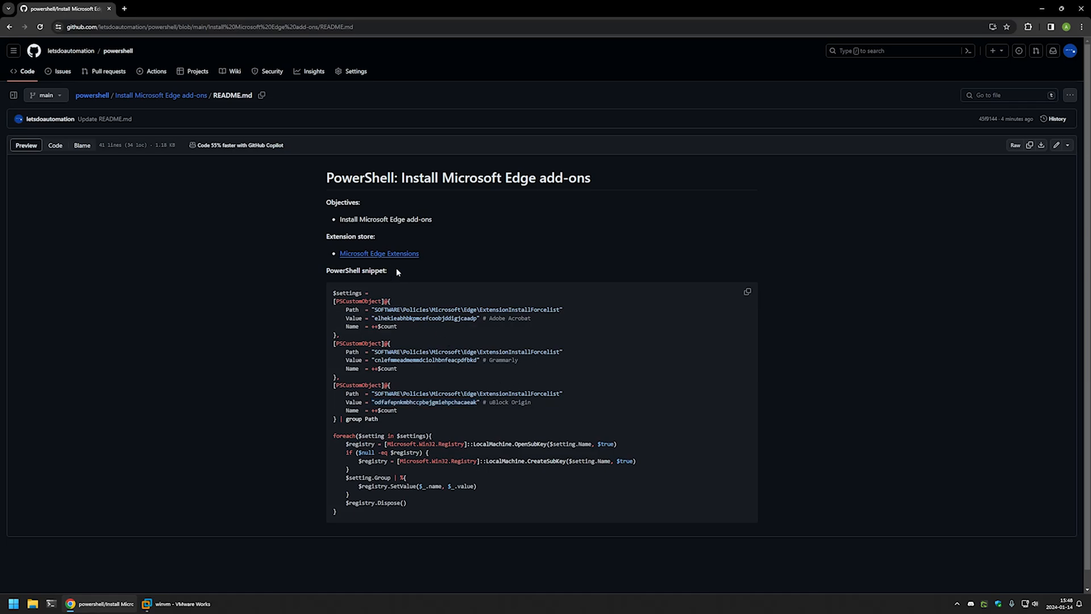
left_click(379, 253)
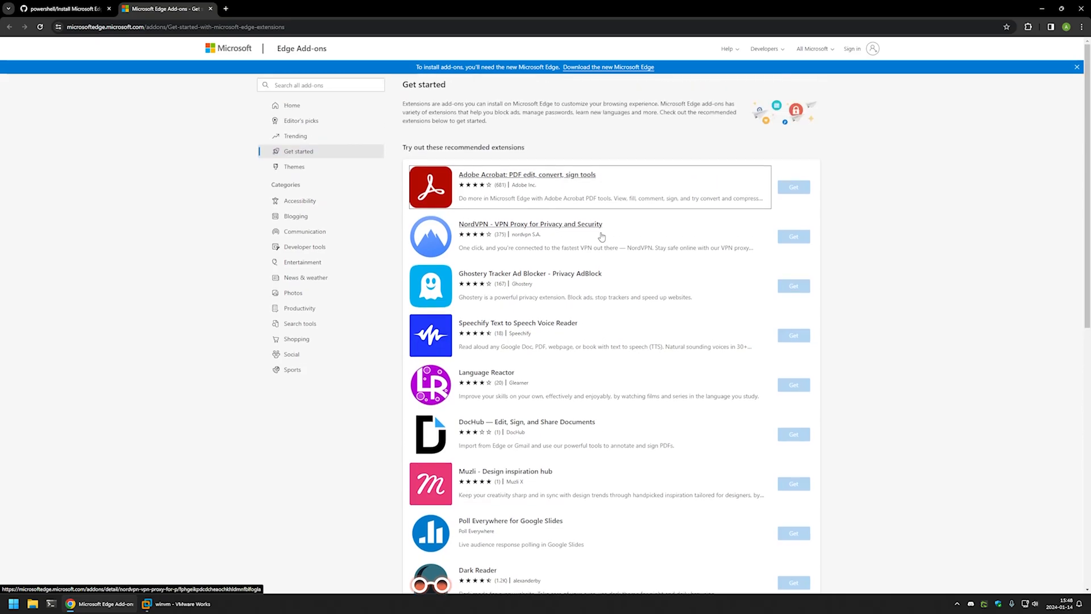
Open the uBlock Origin listing, view its ID in the address, and return to GitHub.
scroll("down", 3)
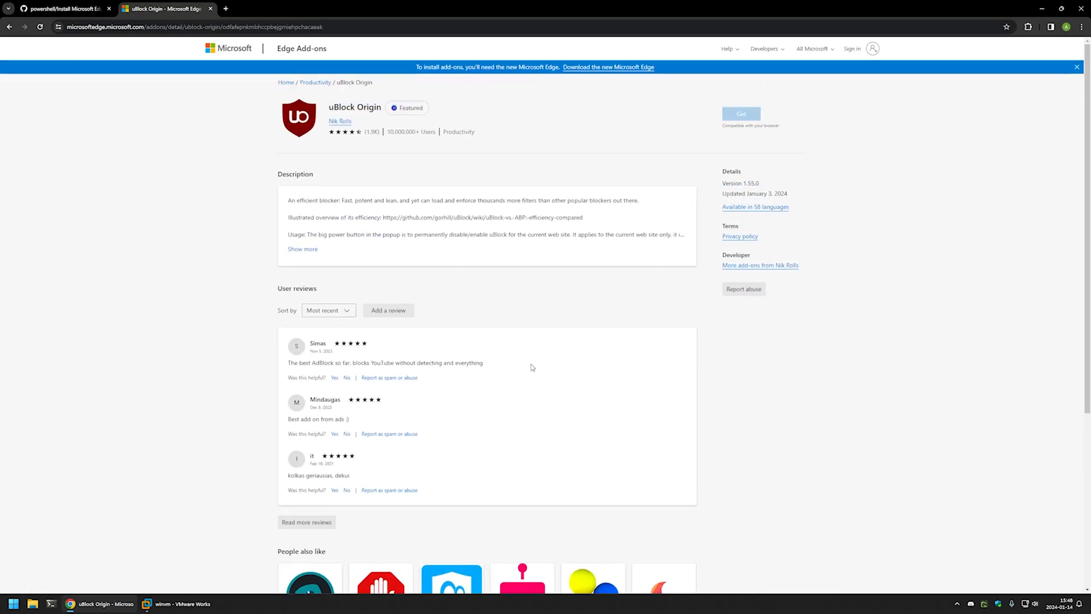
left_click(195, 27)
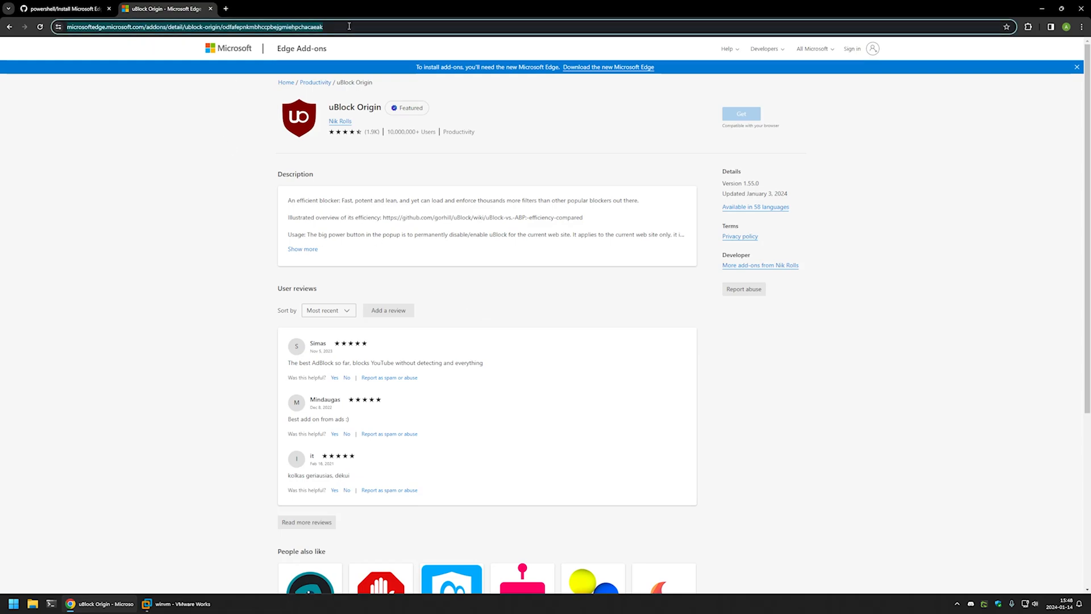
left_click(195, 27)
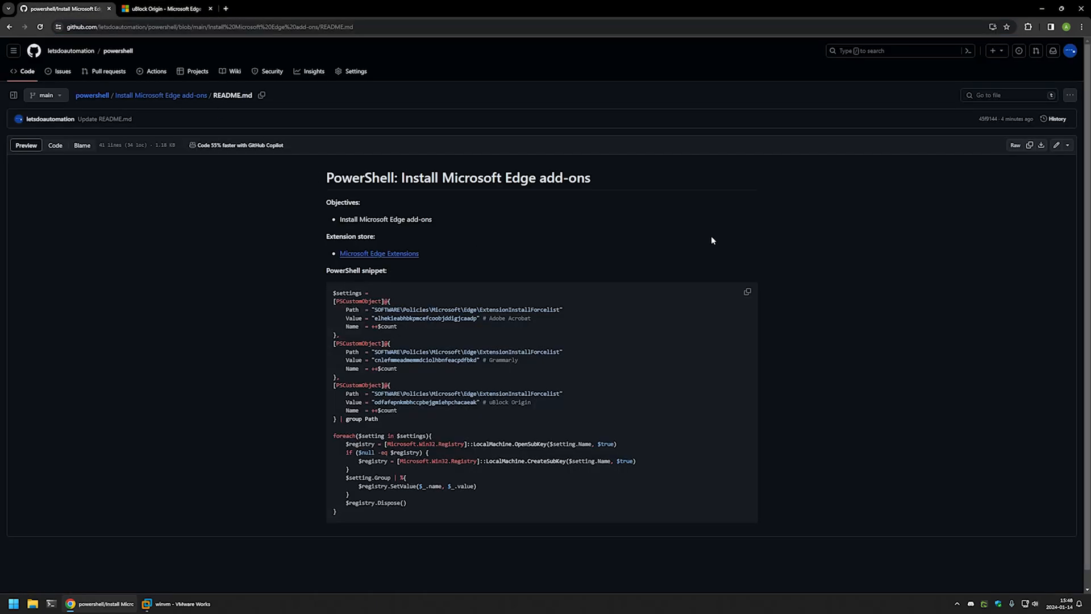
Search the README for odfafepnkmbhccpbejgmiehpchacaeak and copy the PowerShell snippet.
type("odfafepnkmbhccpbejgmiehpchacaeak")
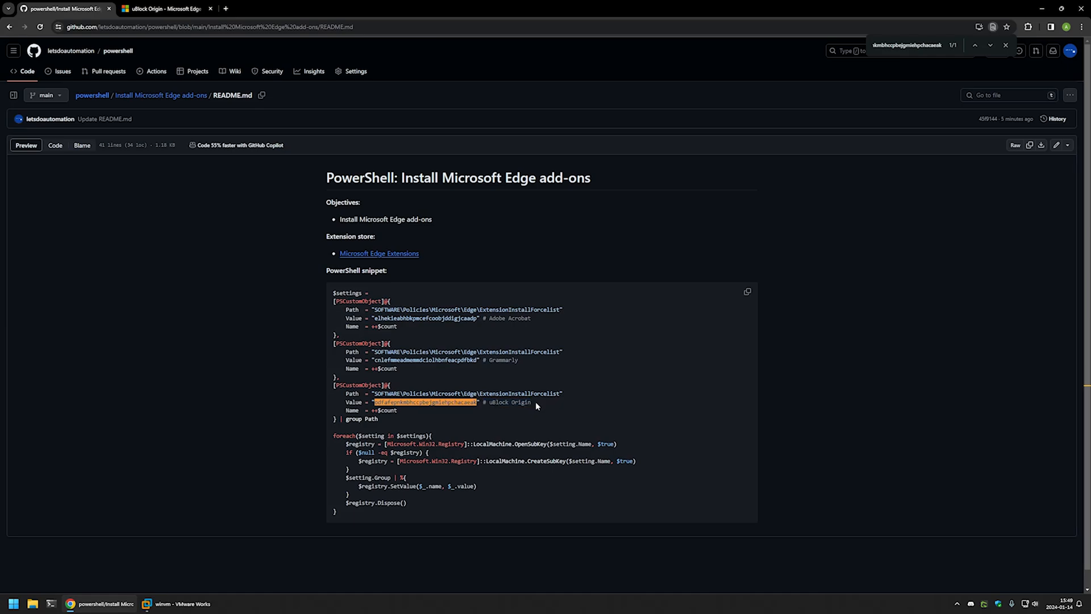
mouse_move(749, 293)
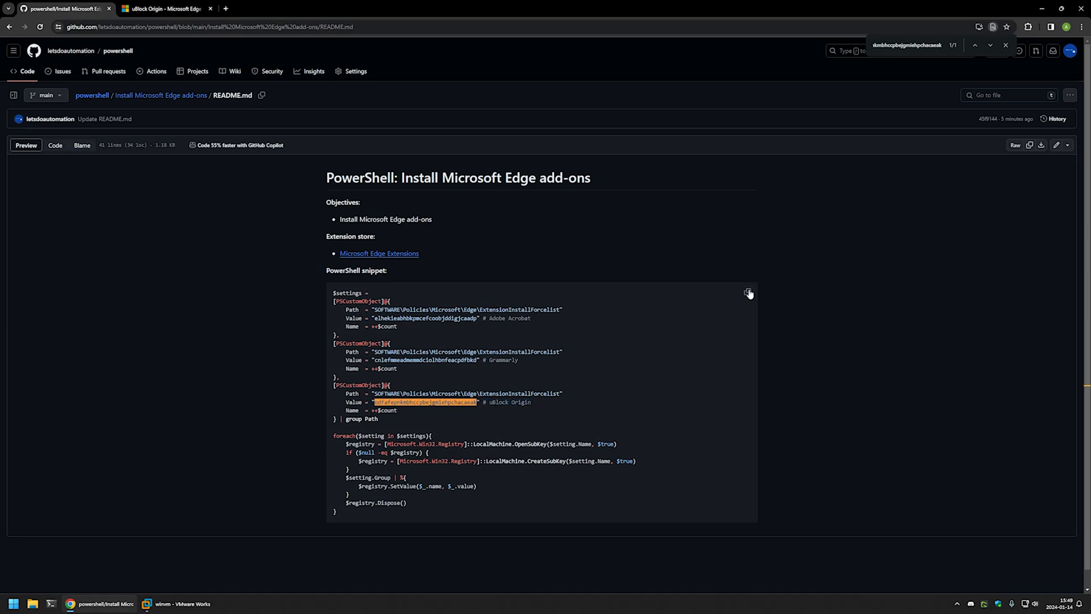
left_click(147, 604)
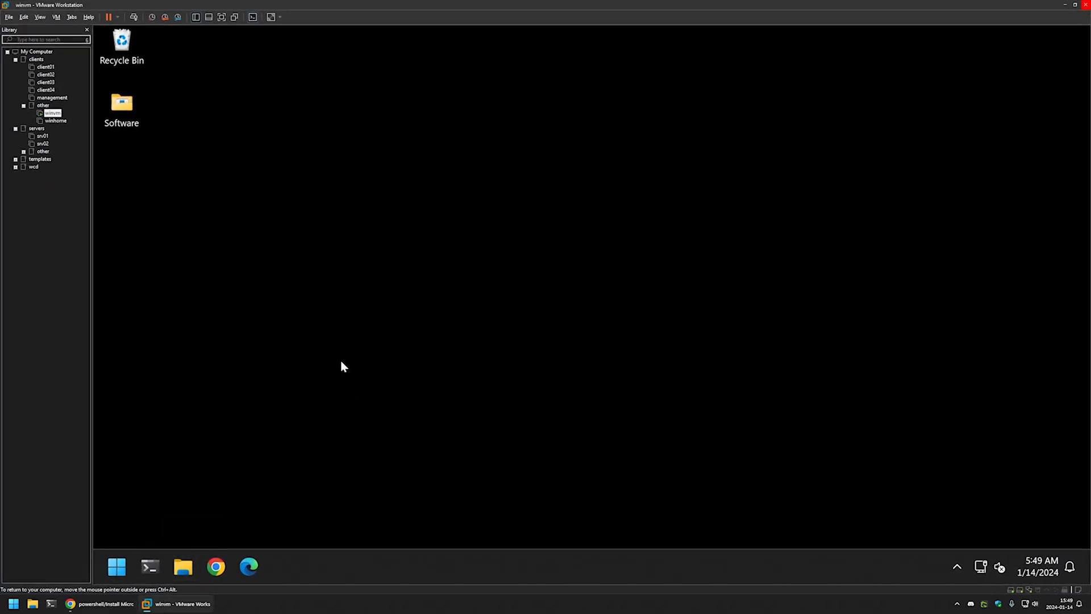
mouse_move(427, 399)
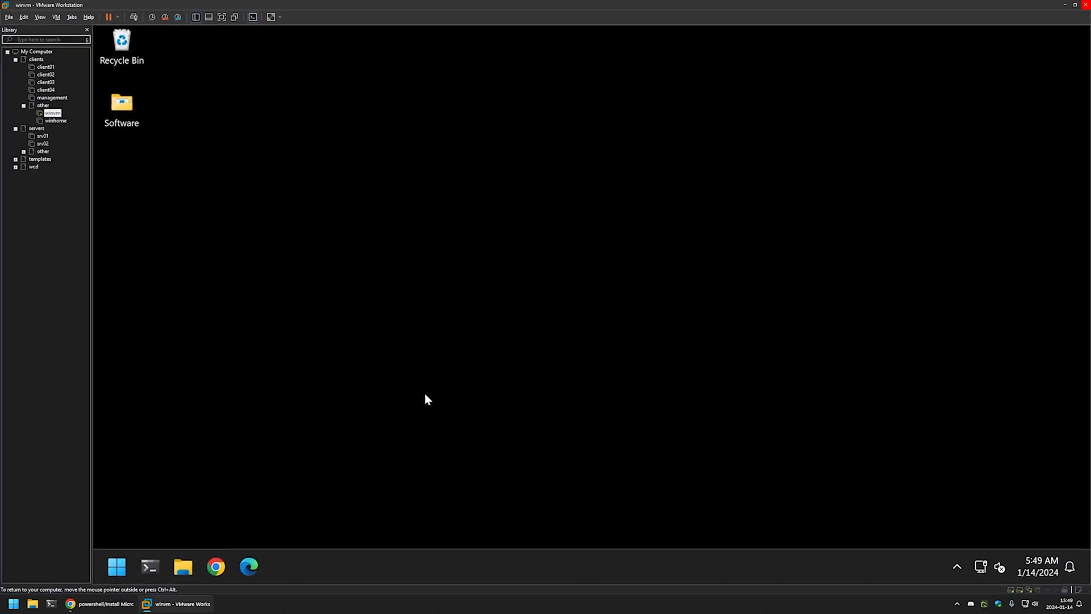
Launch Edge in the VM and show the Terminal taskbar jump list.
left_click(248, 567)
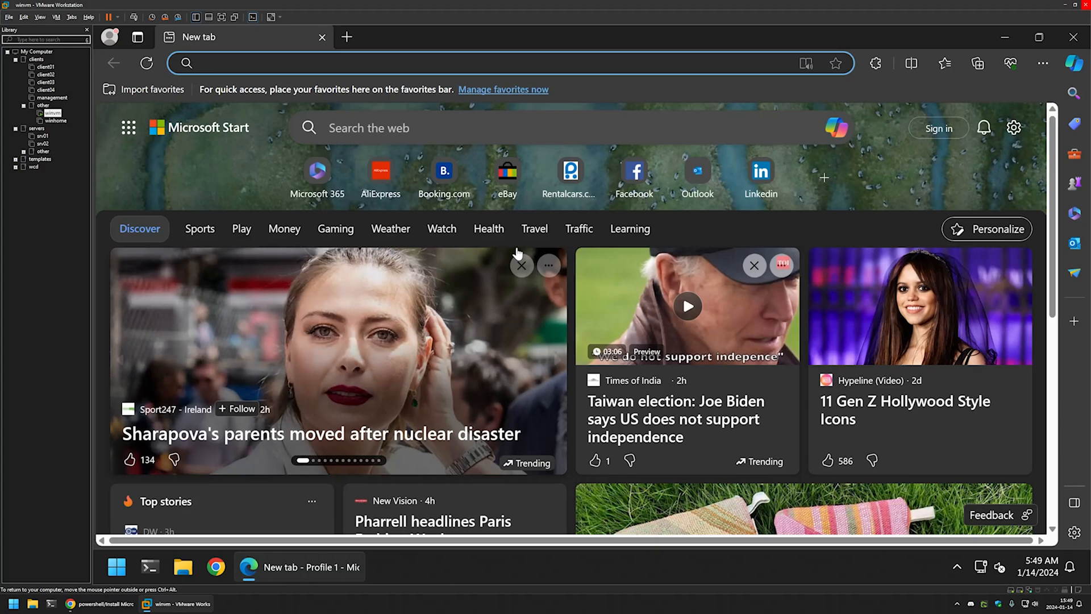
left_click(875, 63)
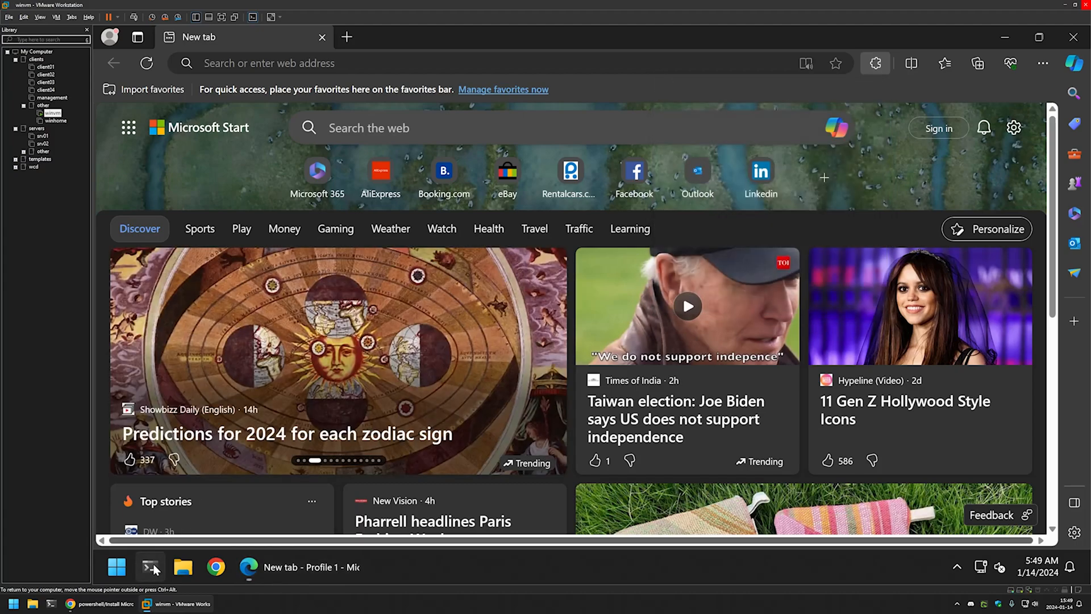
right_click(150, 567)
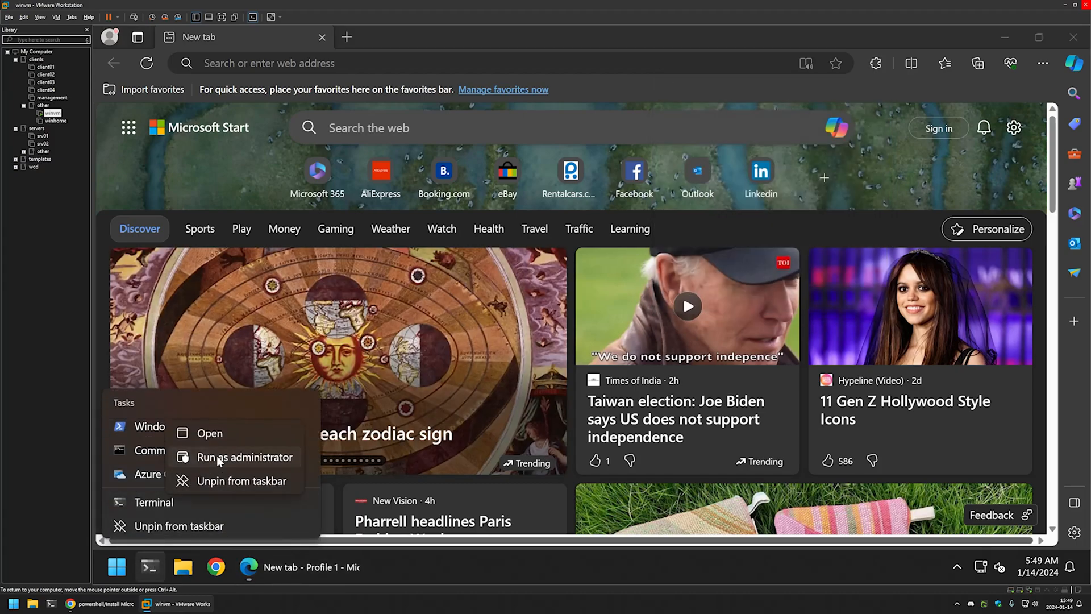
Run Windows Terminal as administrator from its jump list.
left_click(245, 456)
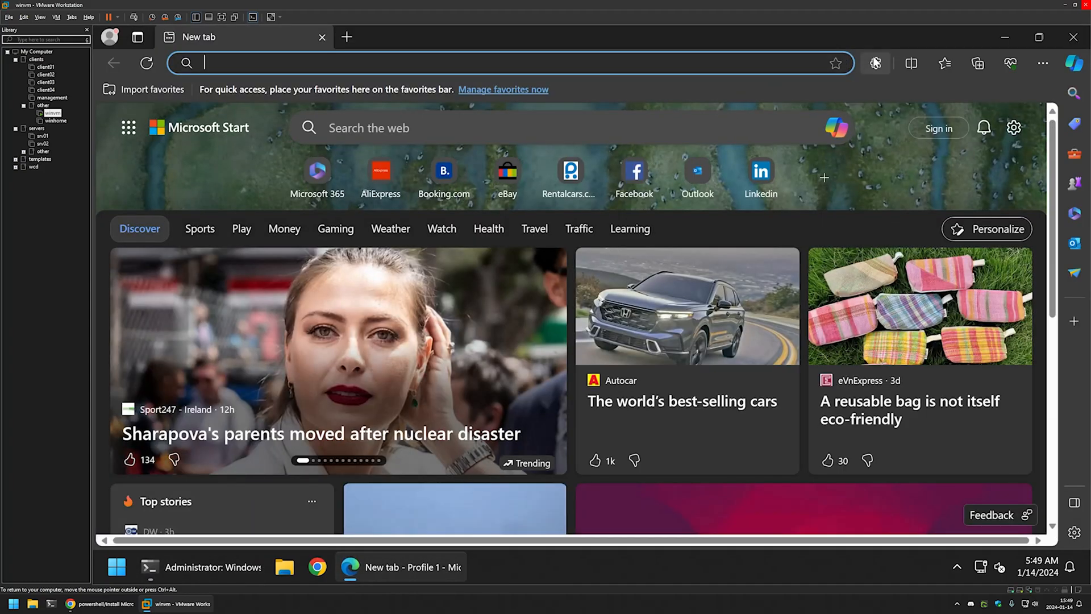
Open edge://extensions showing Adobe Acrobat, Grammarly and uBlock Origin installed.
left_click(875, 63)
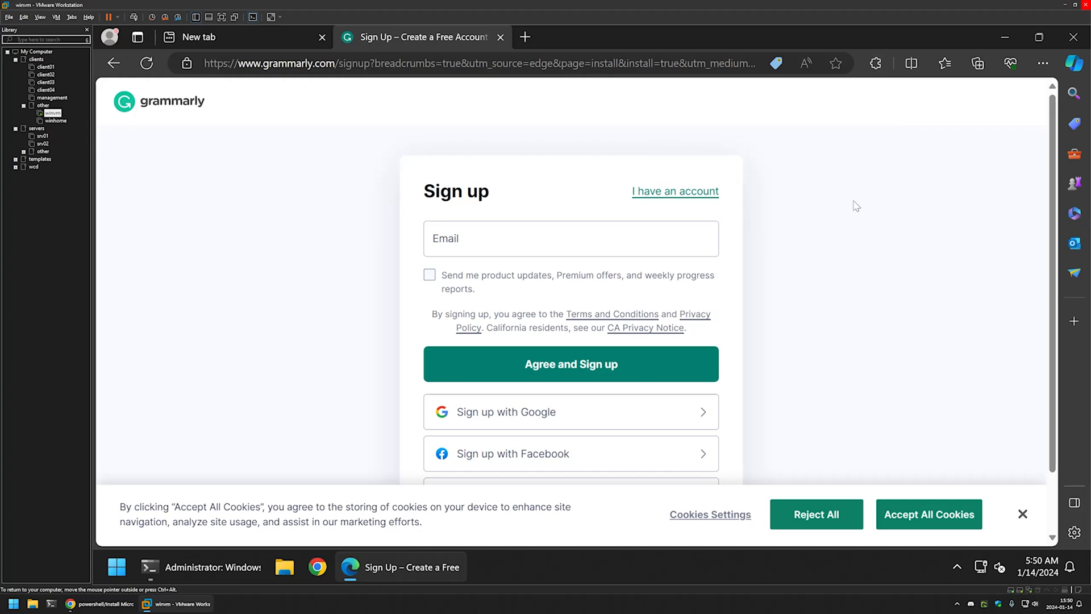
left_click(876, 63)
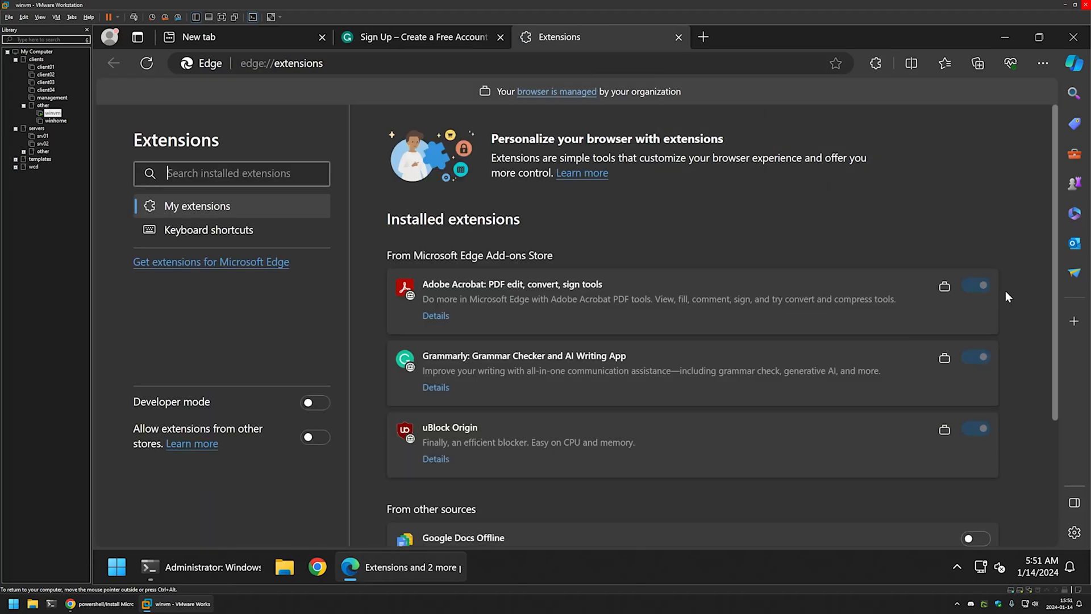
mouse_move(945, 255)
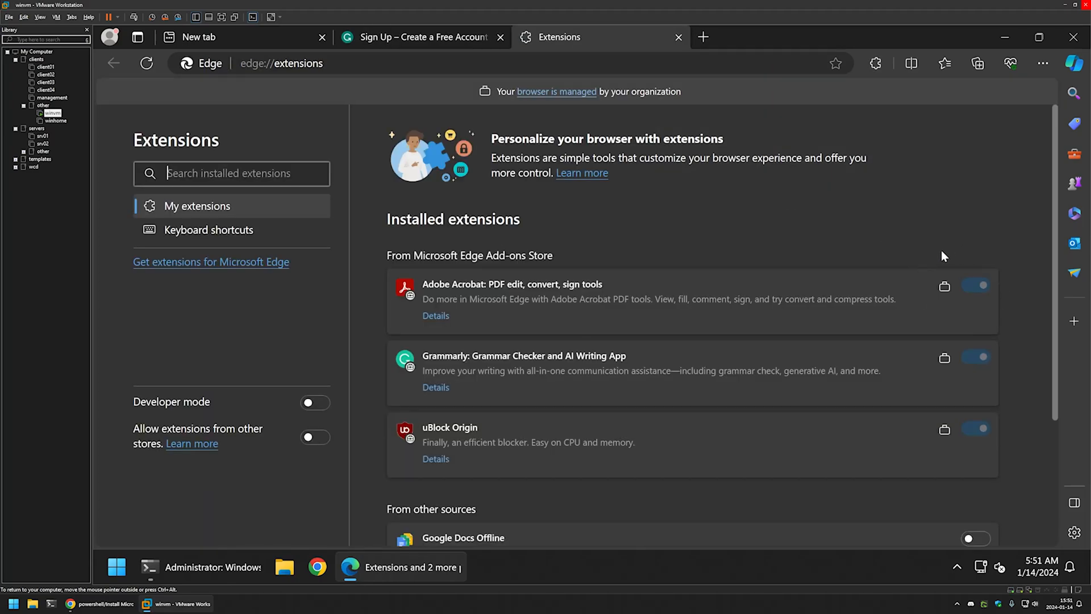
mouse_move(1012, 291)
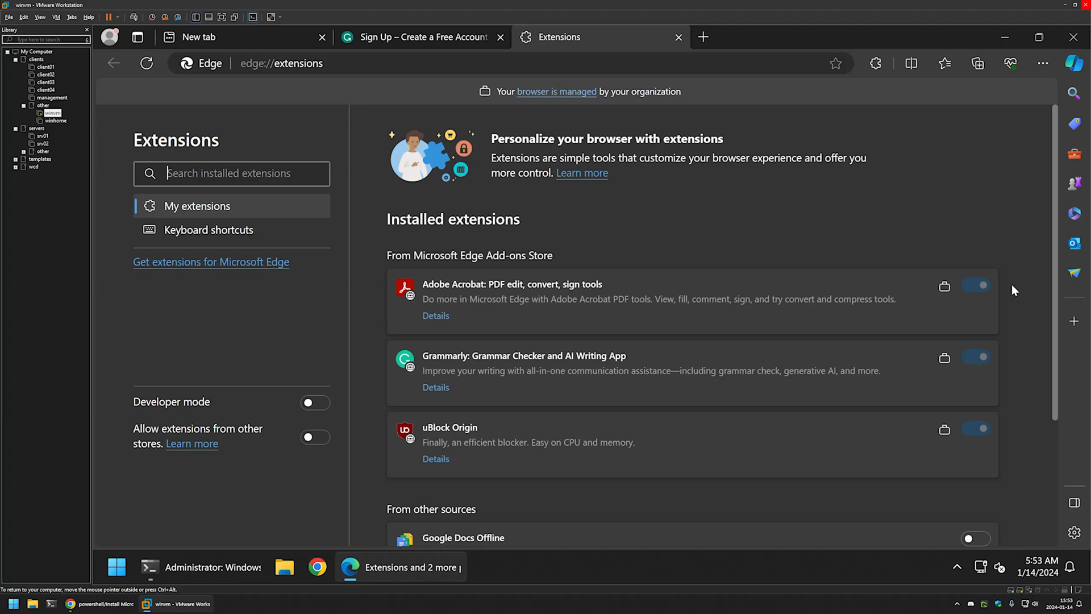
mouse_move(212, 567)
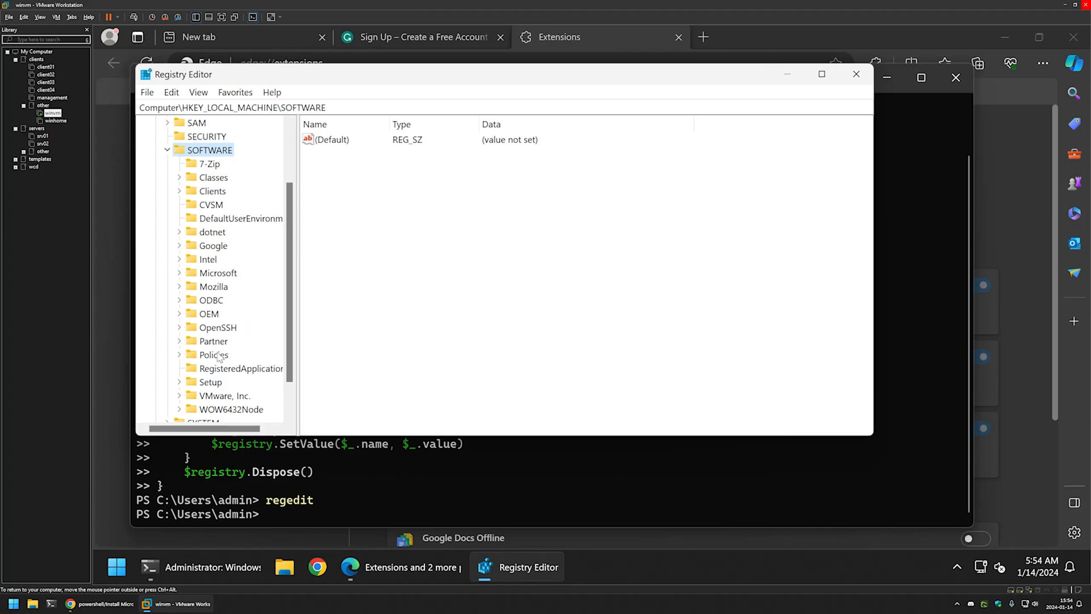
Delete values 1–3 under HKLM\SOFTWARE\Policies\Microsoft\Edge\ExtensionInstallForcelist and confirm.
left_click(233, 300)
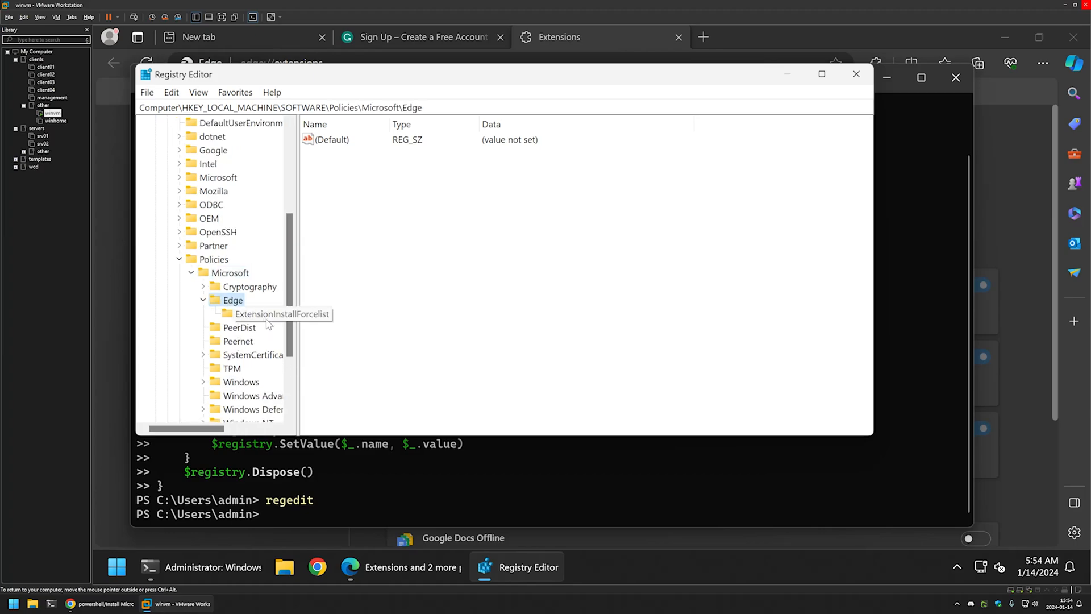
left_click(282, 314)
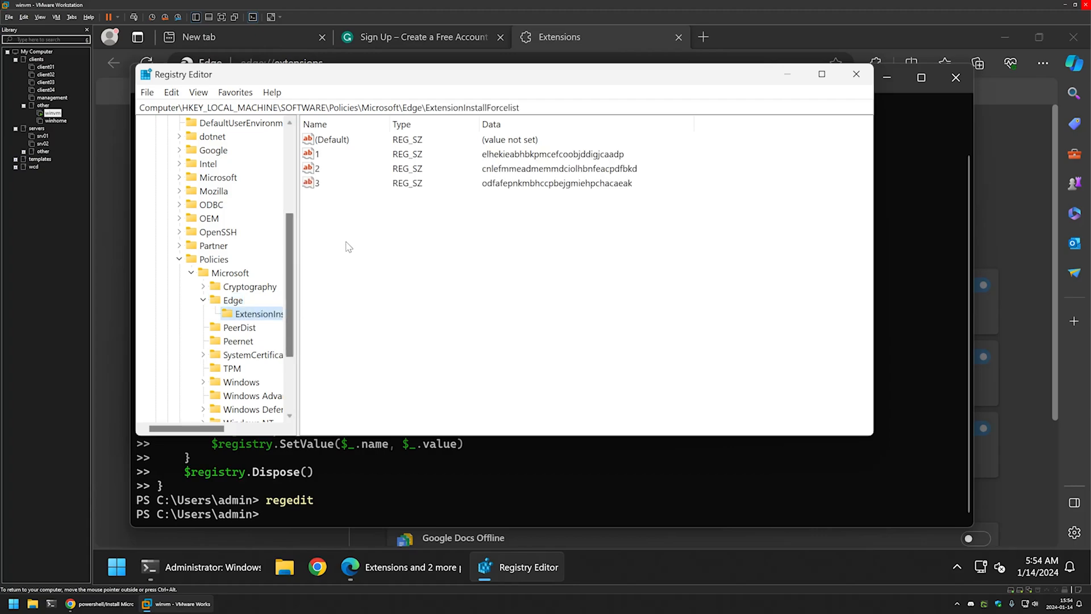
mouse_move(486, 221)
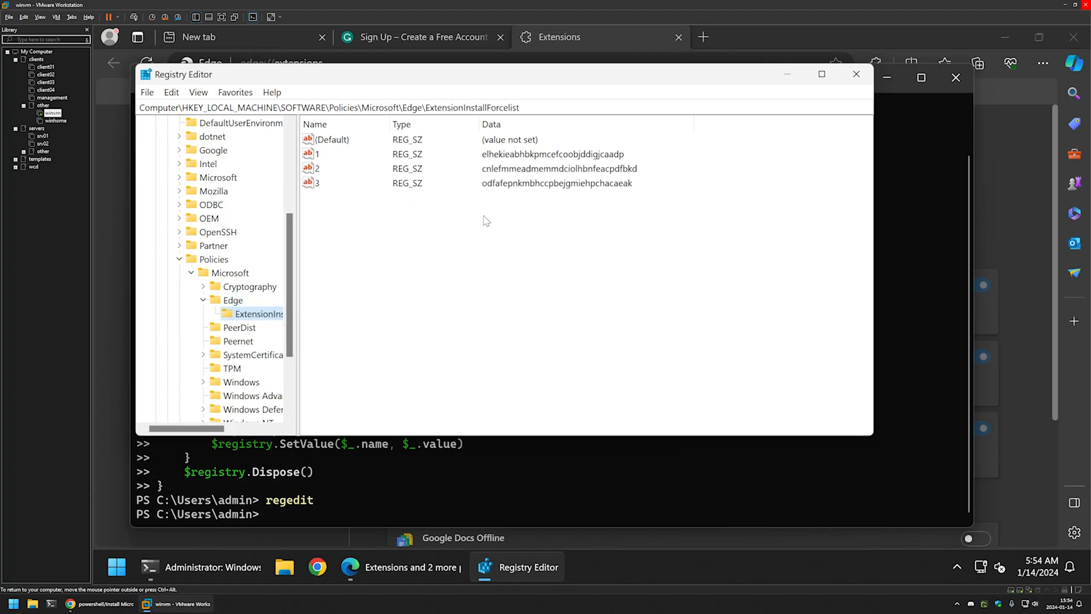
mouse_move(410, 200)
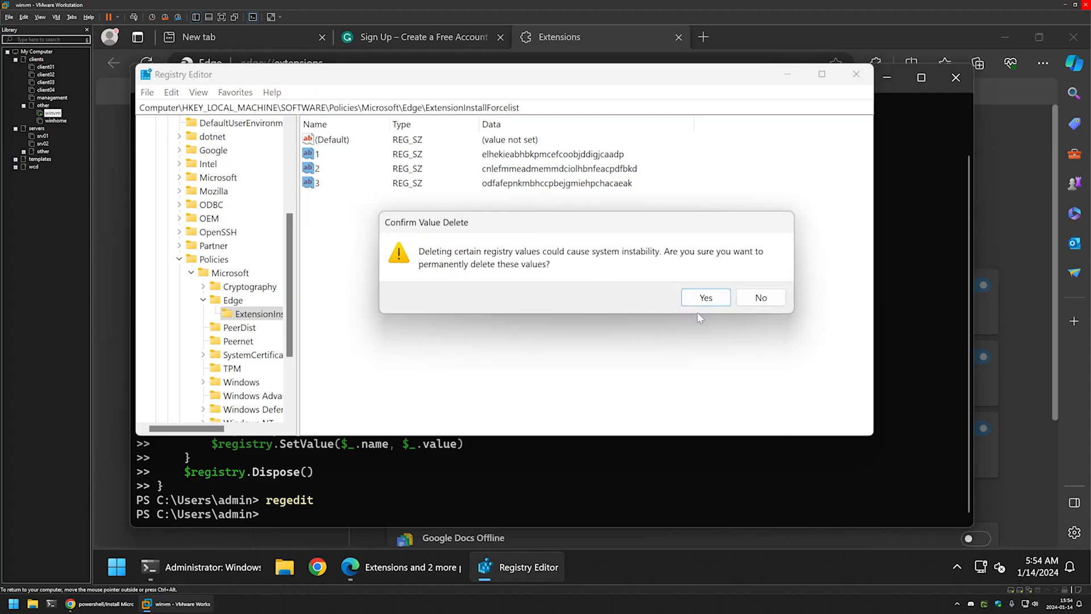
left_click(704, 297)
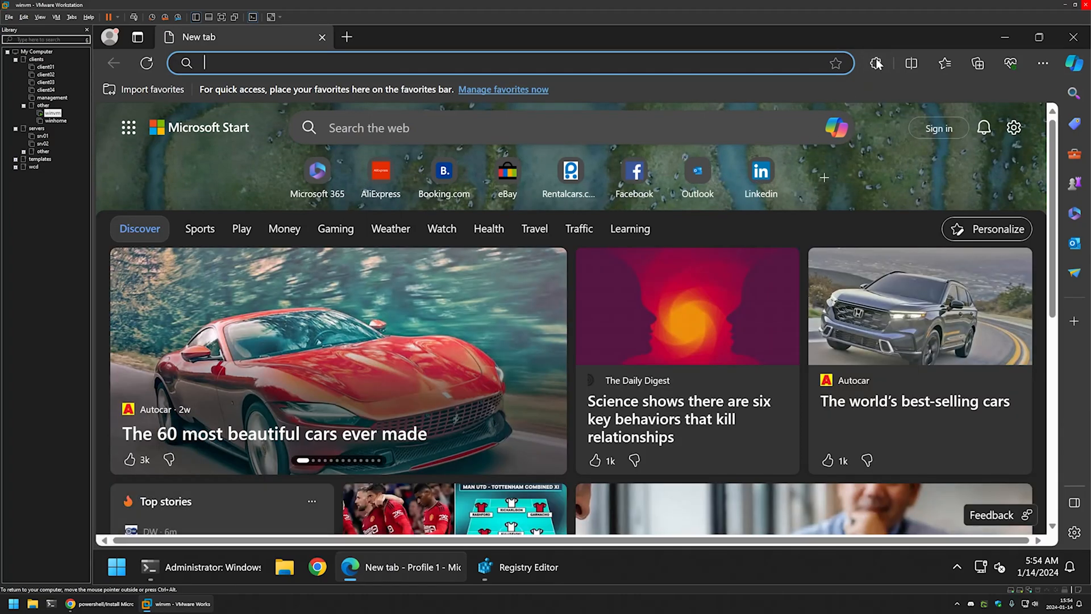
Open Manage extensions, confirming only Google Docs Offline remains.
left_click(875, 63)
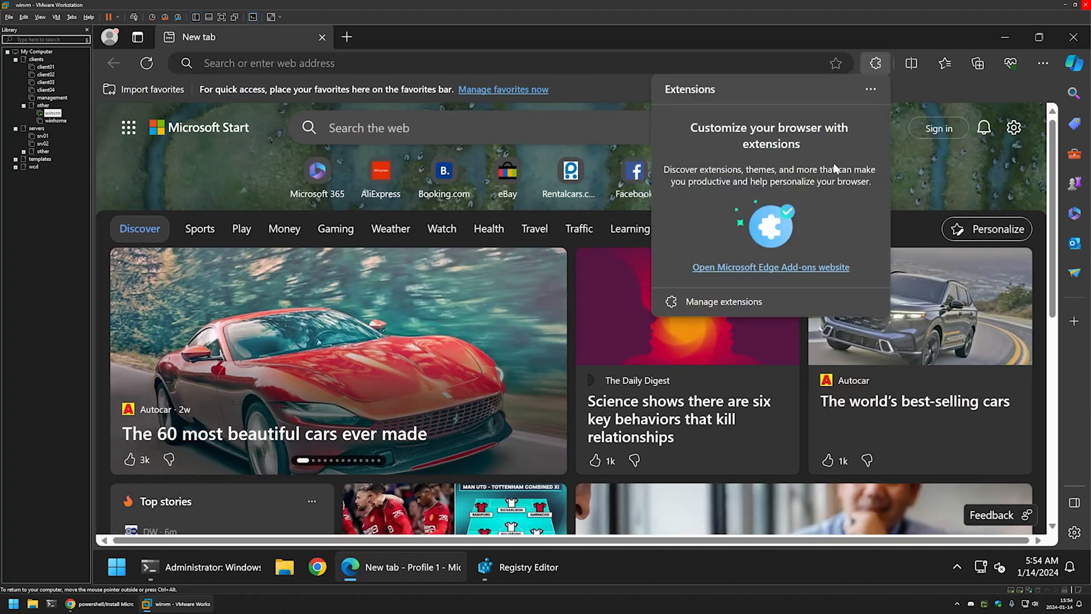
left_click(723, 302)
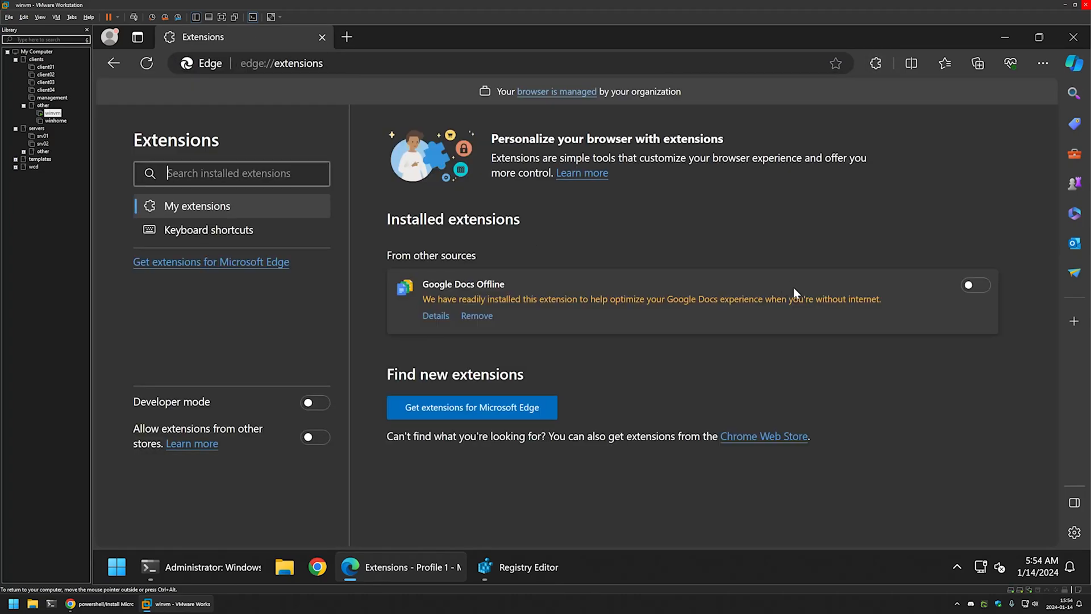
mouse_move(565, 228)
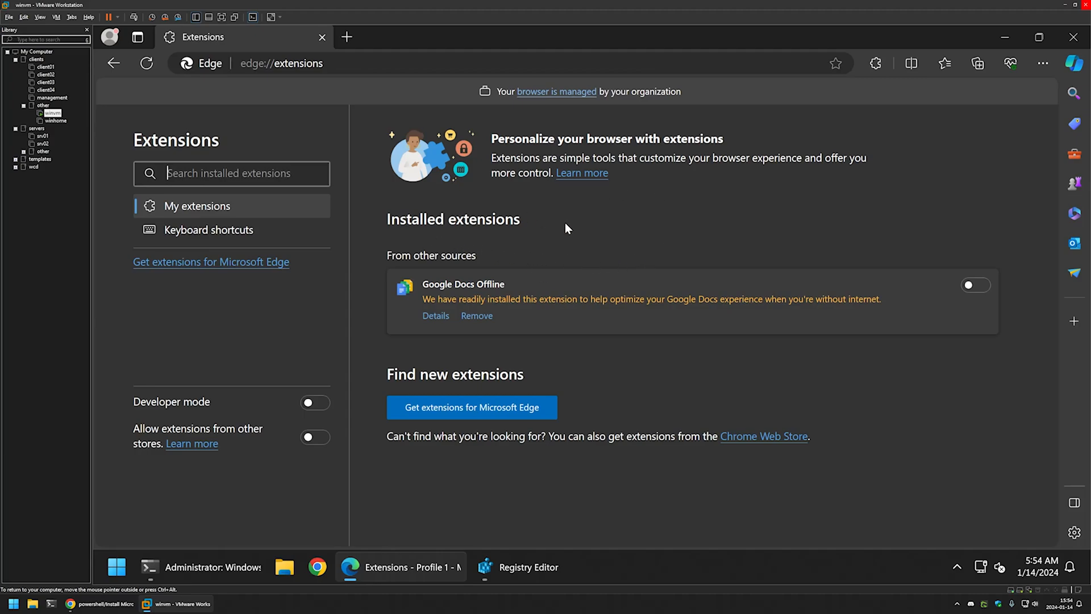